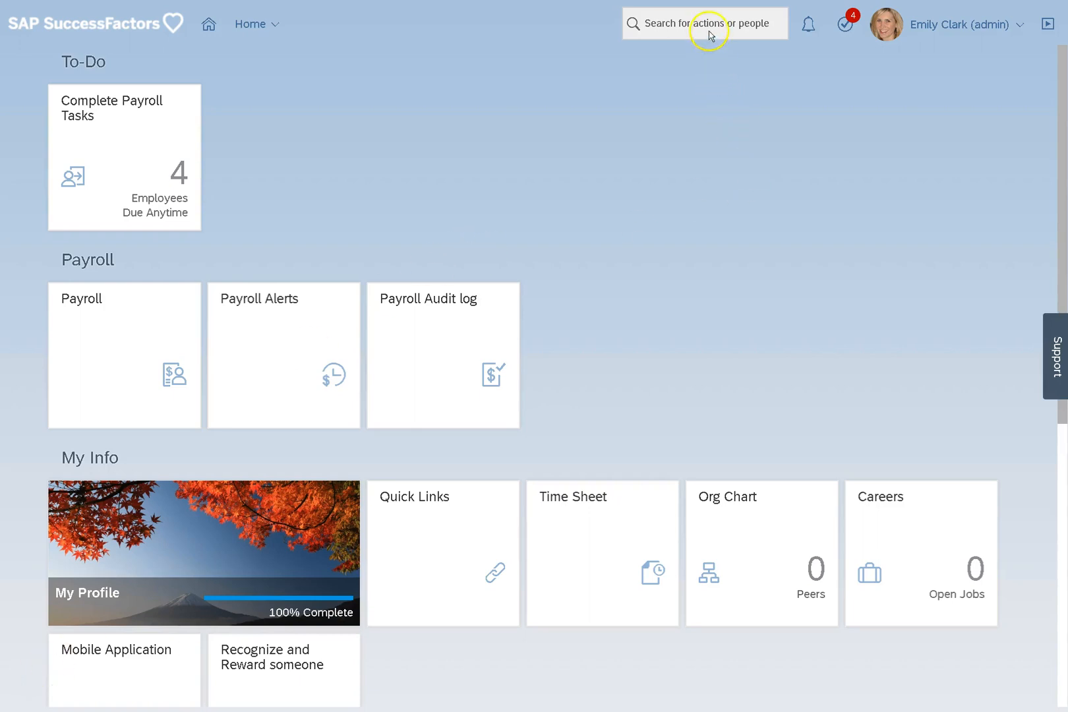
text(197)
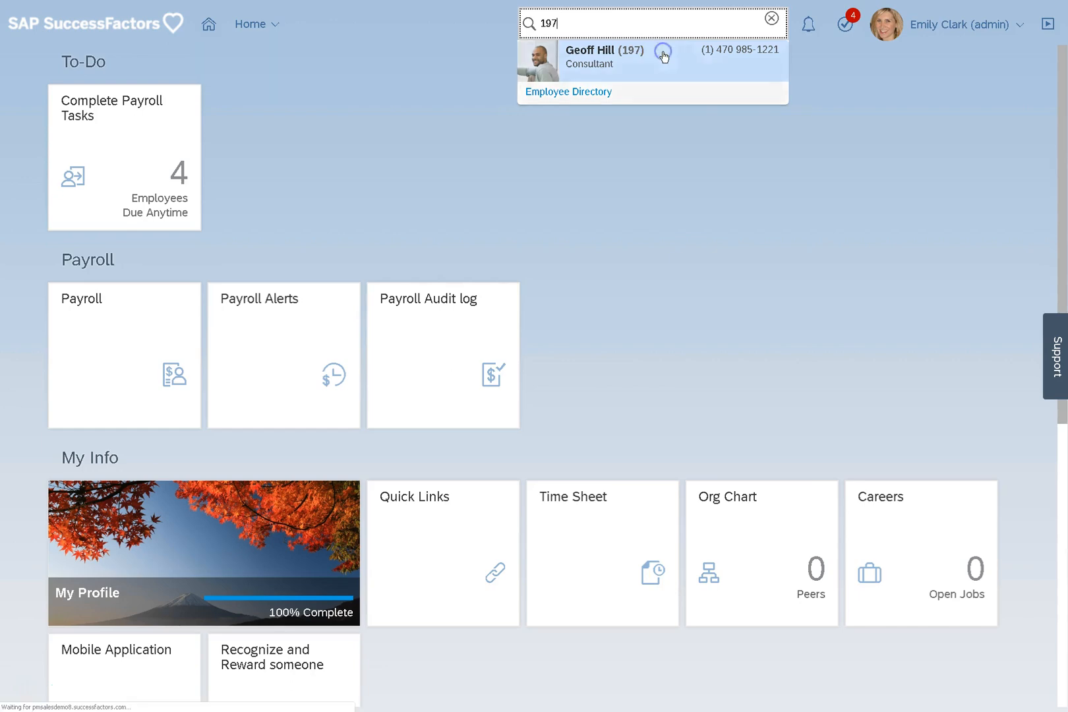
click(604, 56)
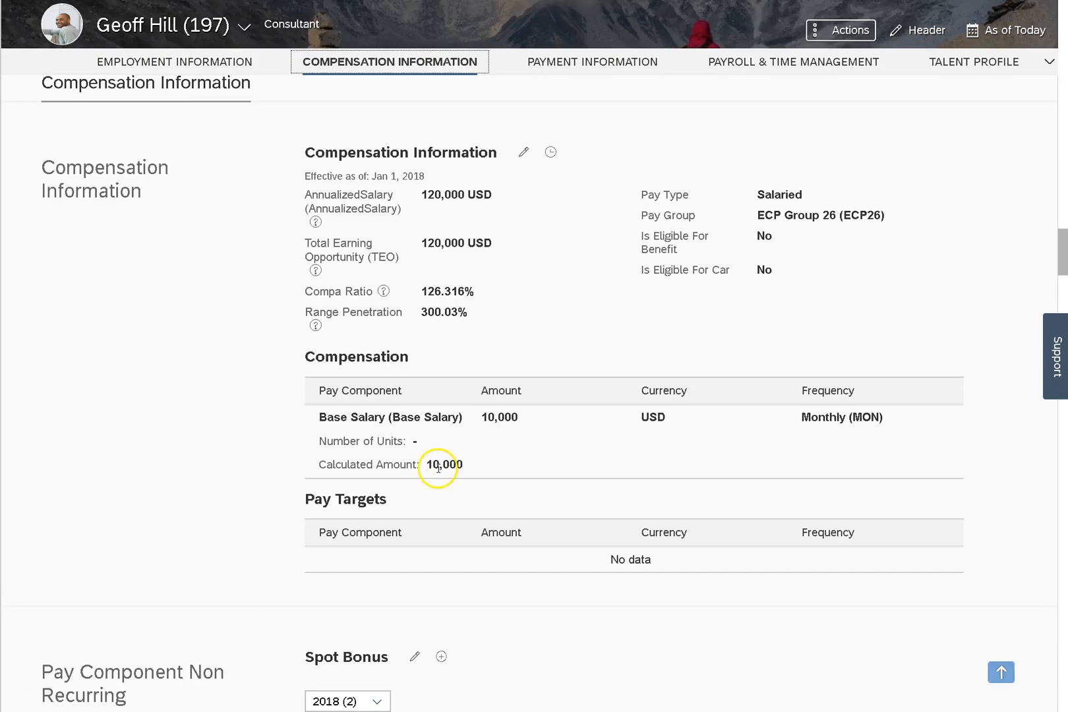
Review the Spot Bonus section showing the 1,000 USD off-cycle bonus, then return to the top
scroll(down, 3)
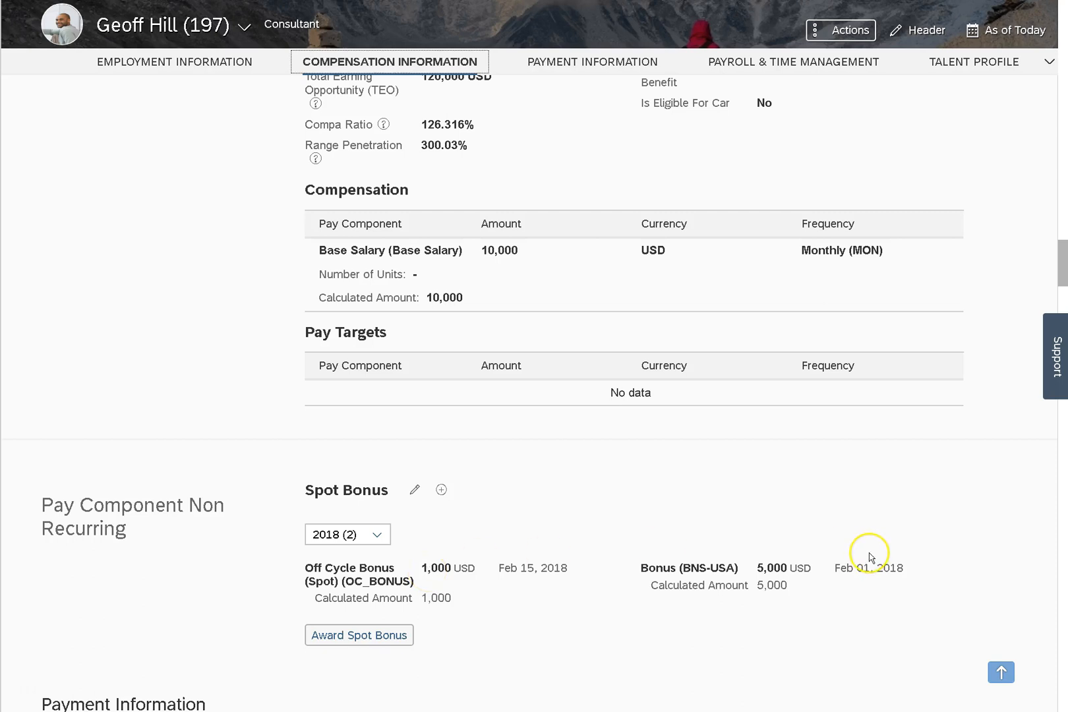
mouse_move(870, 555)
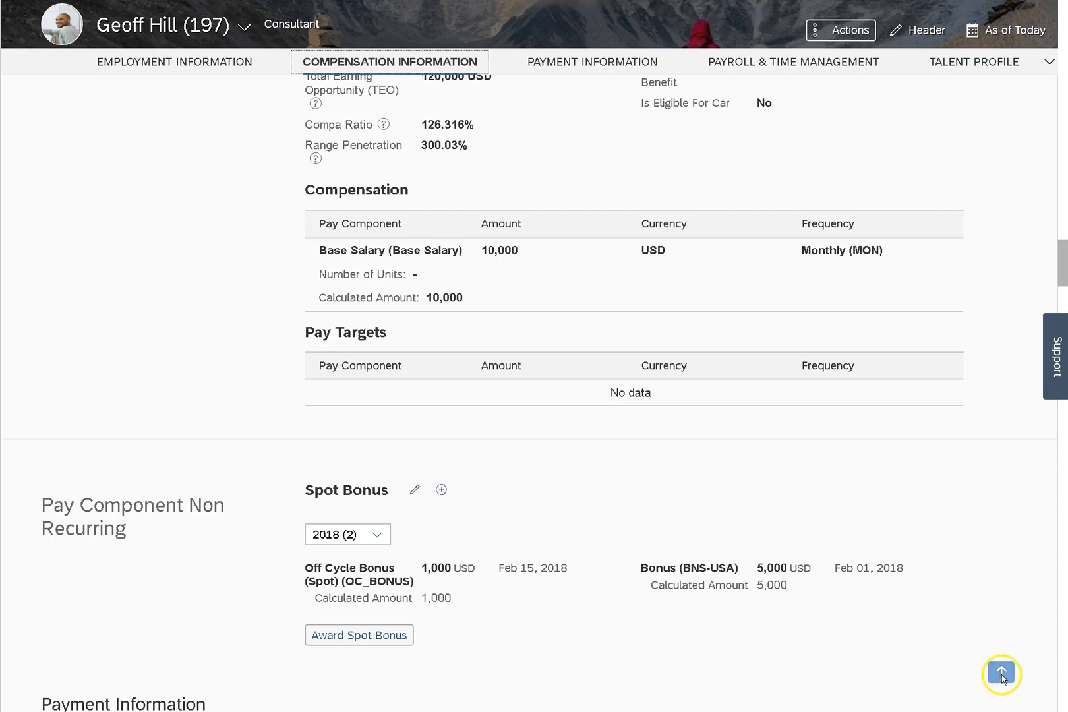
click(174, 62)
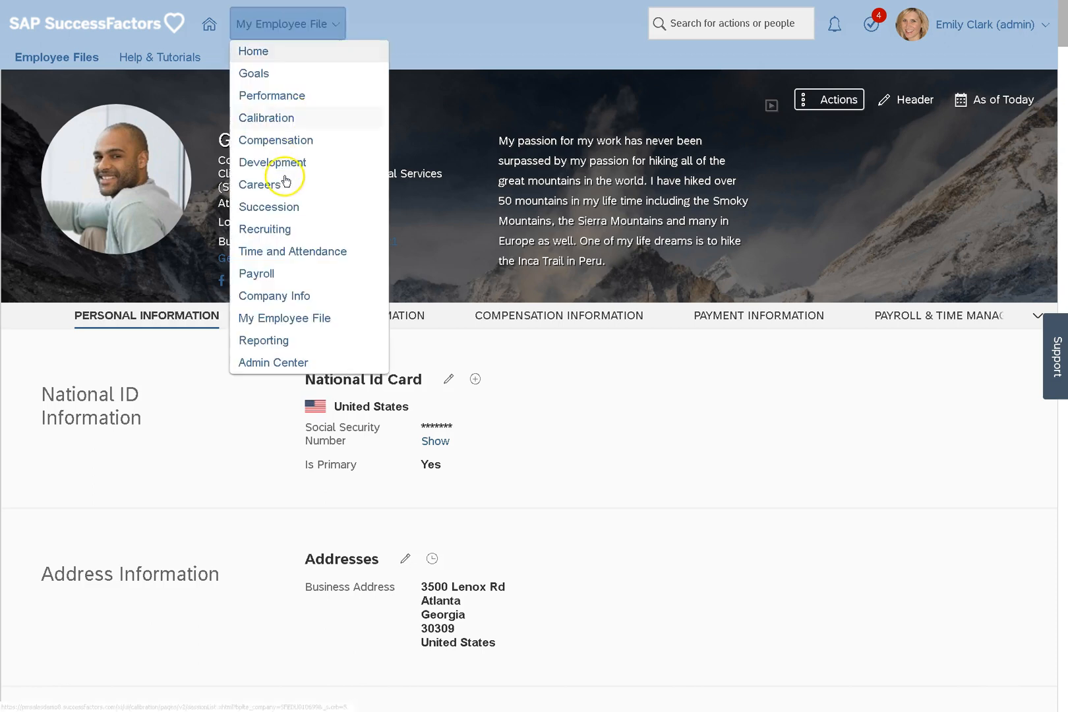
click(256, 273)
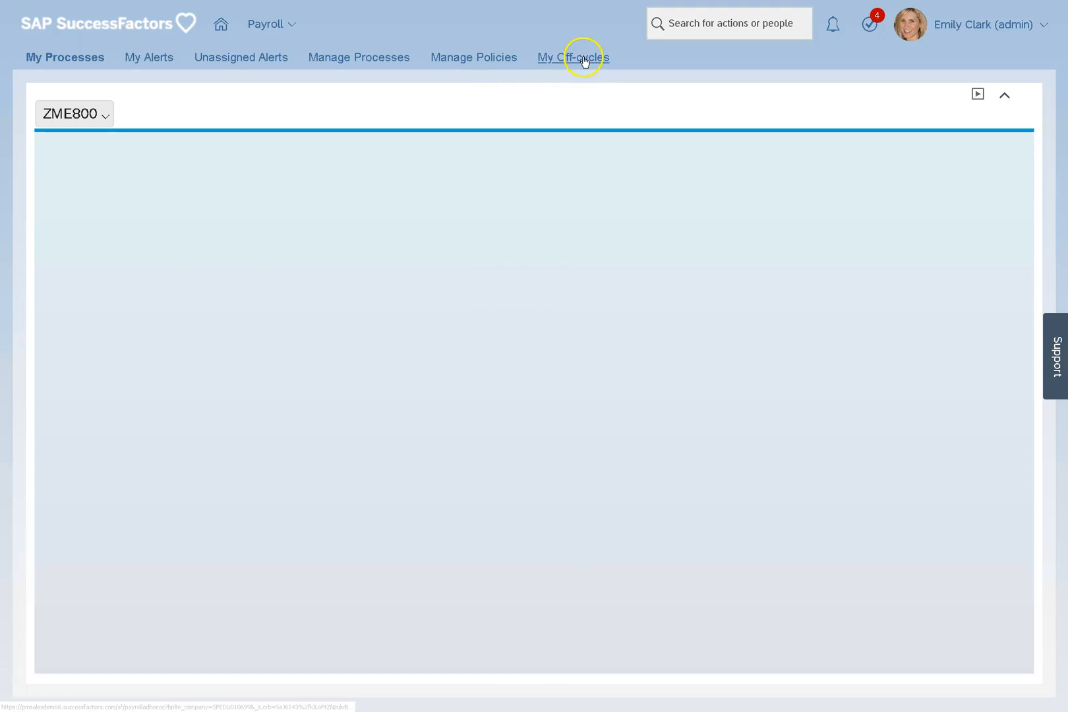
click(572, 56)
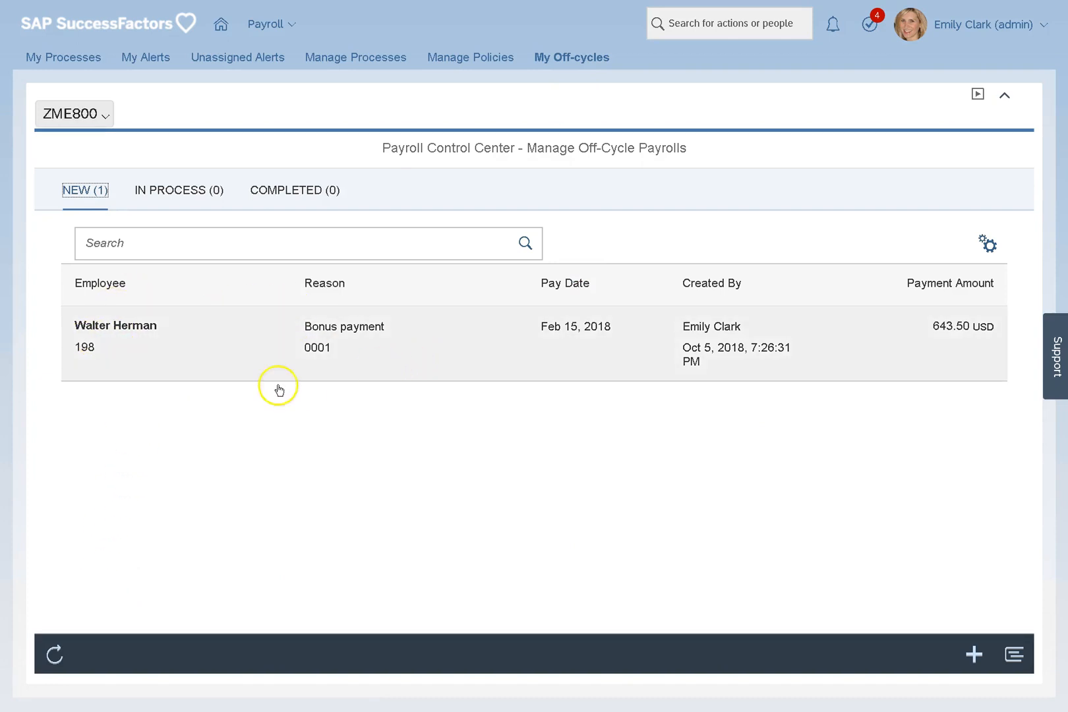
mouse_move(696, 349)
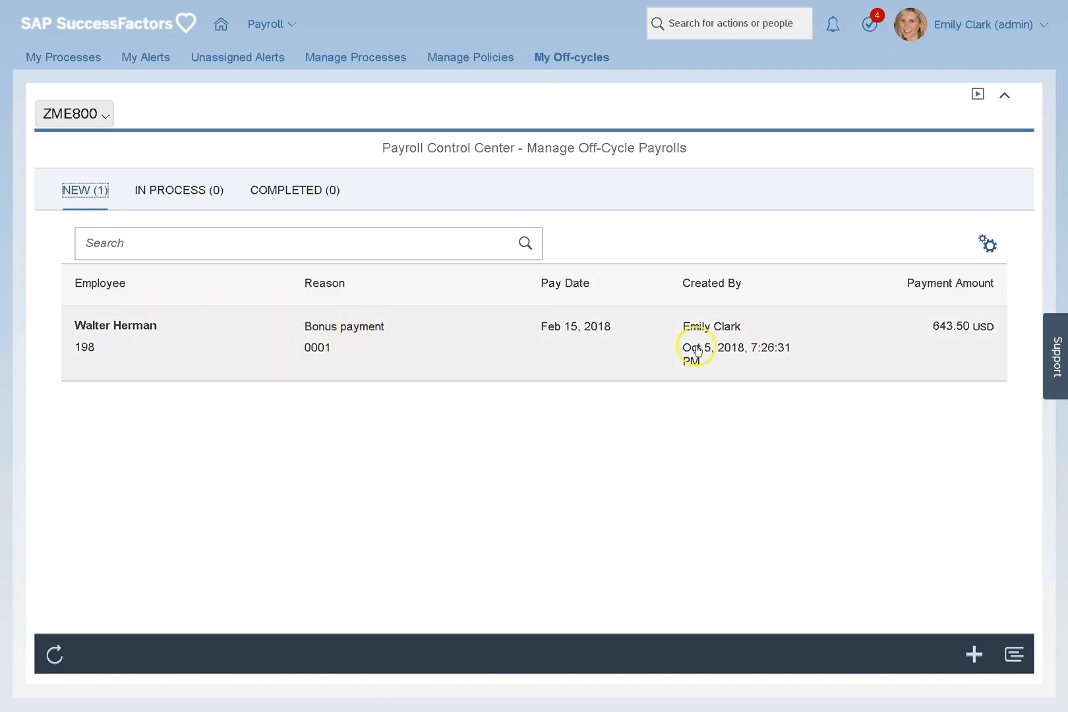
mouse_move(398, 335)
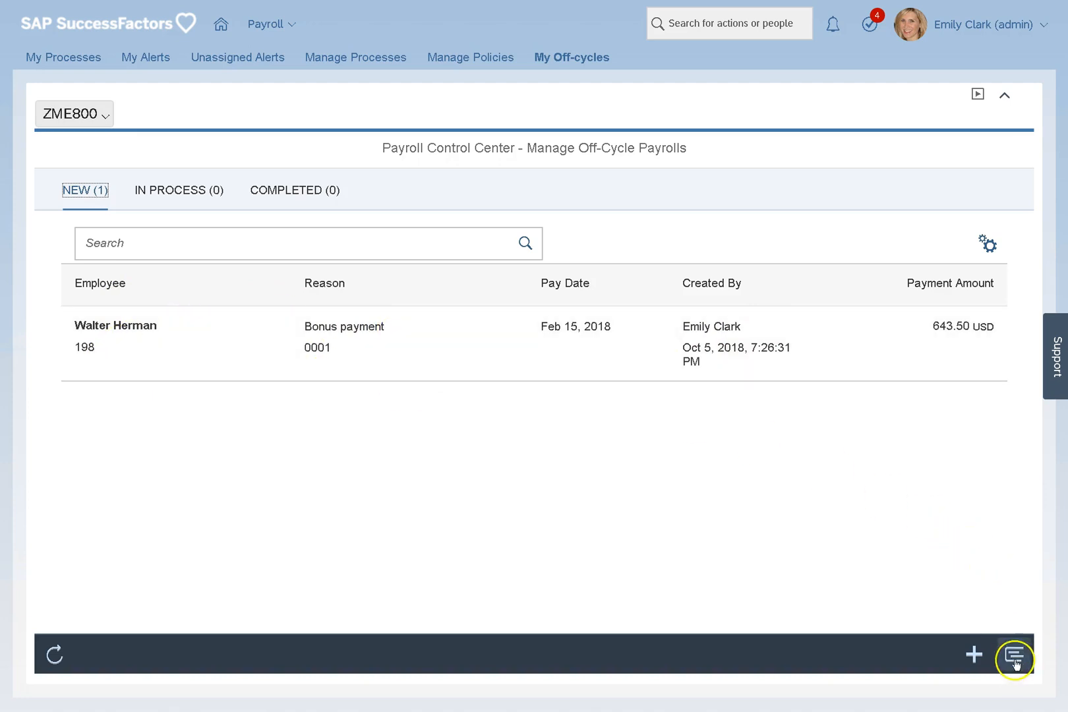
click(1013, 655)
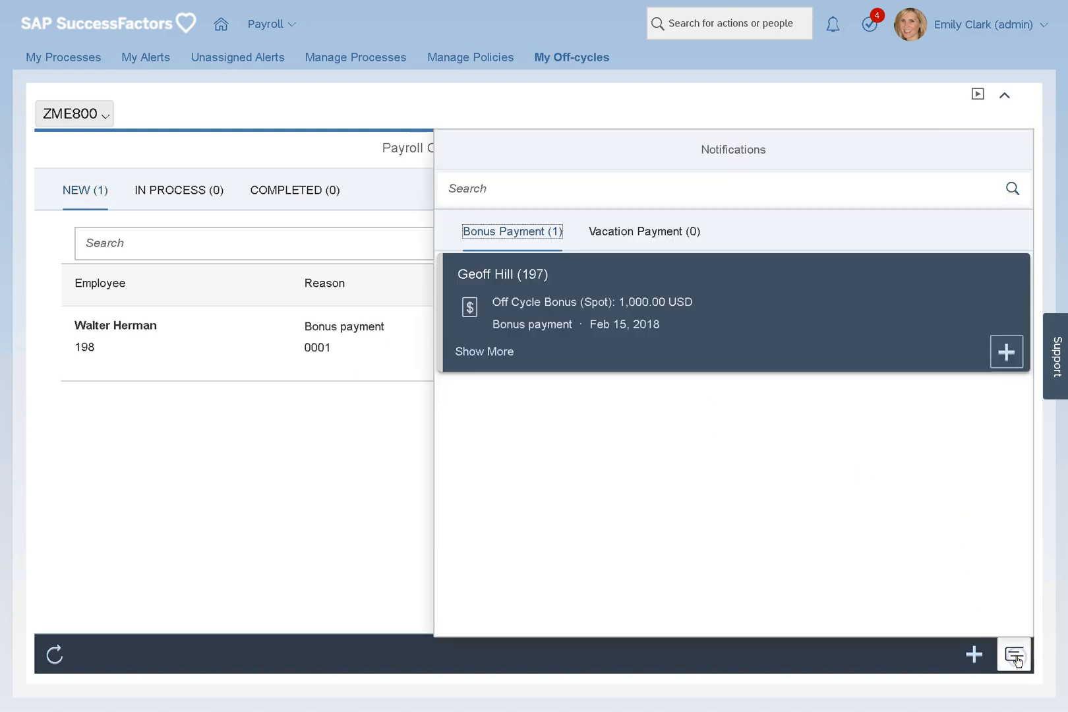
click(483, 351)
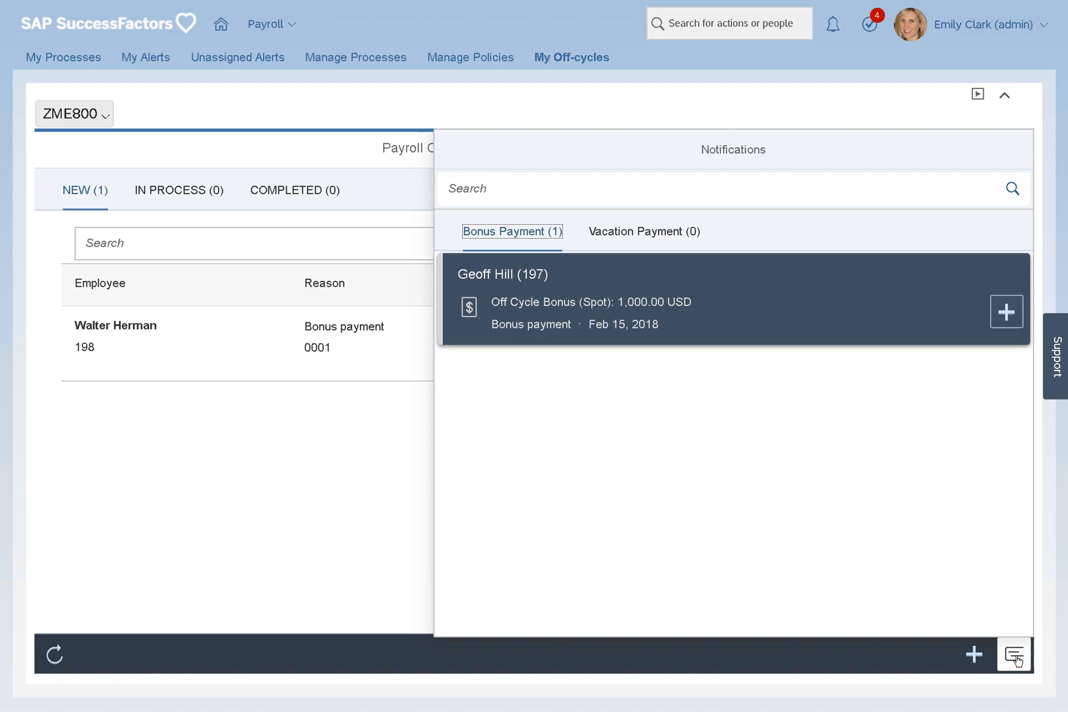
mouse_move(514, 291)
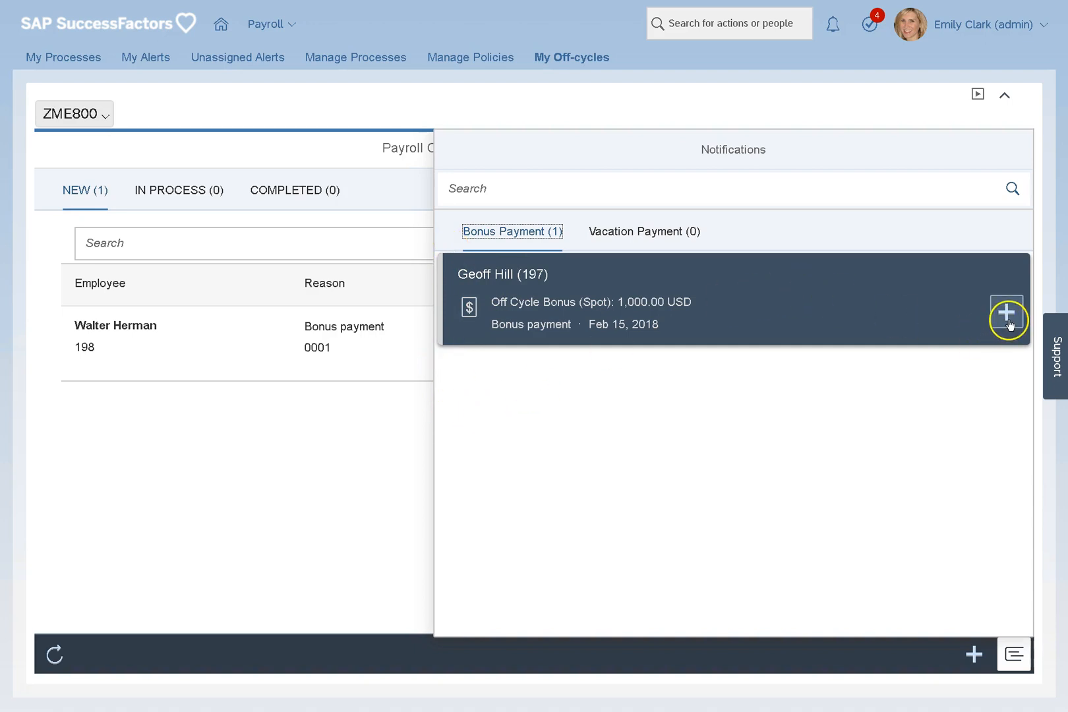
click(1006, 314)
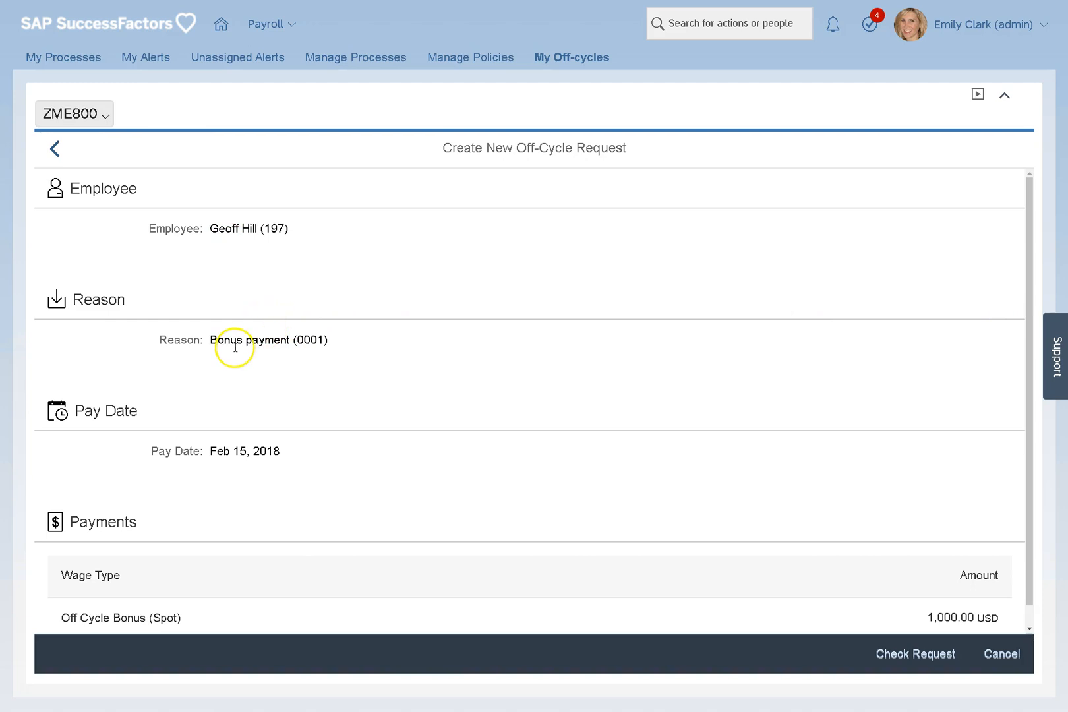
scroll(down, 3)
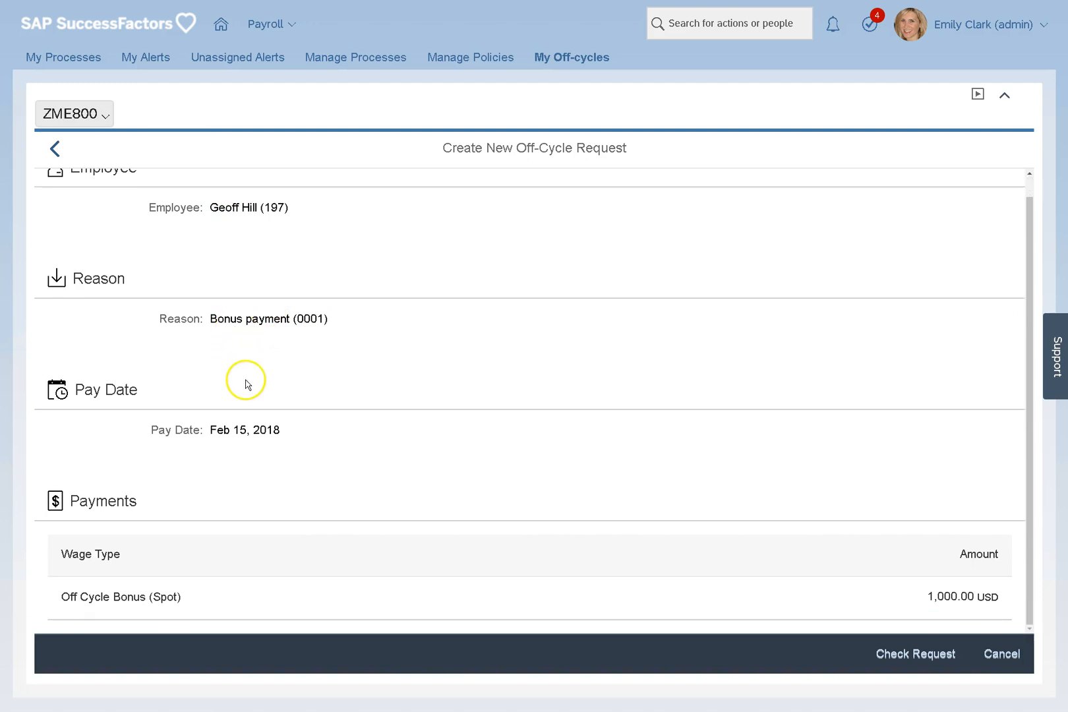
click(914, 653)
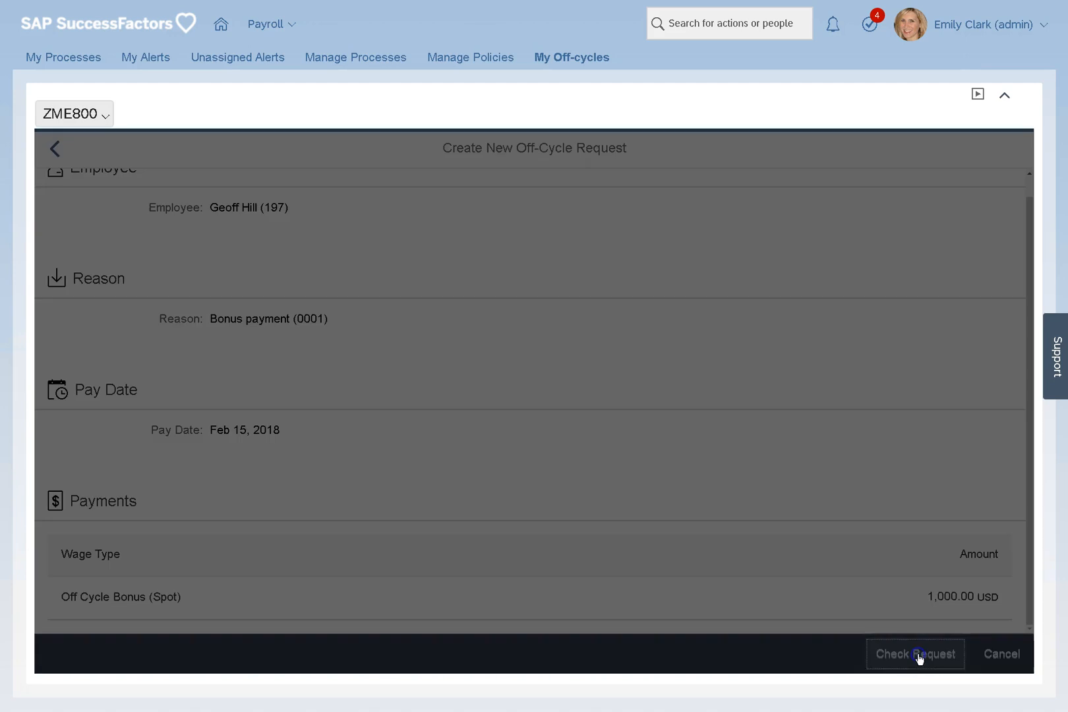
click(914, 654)
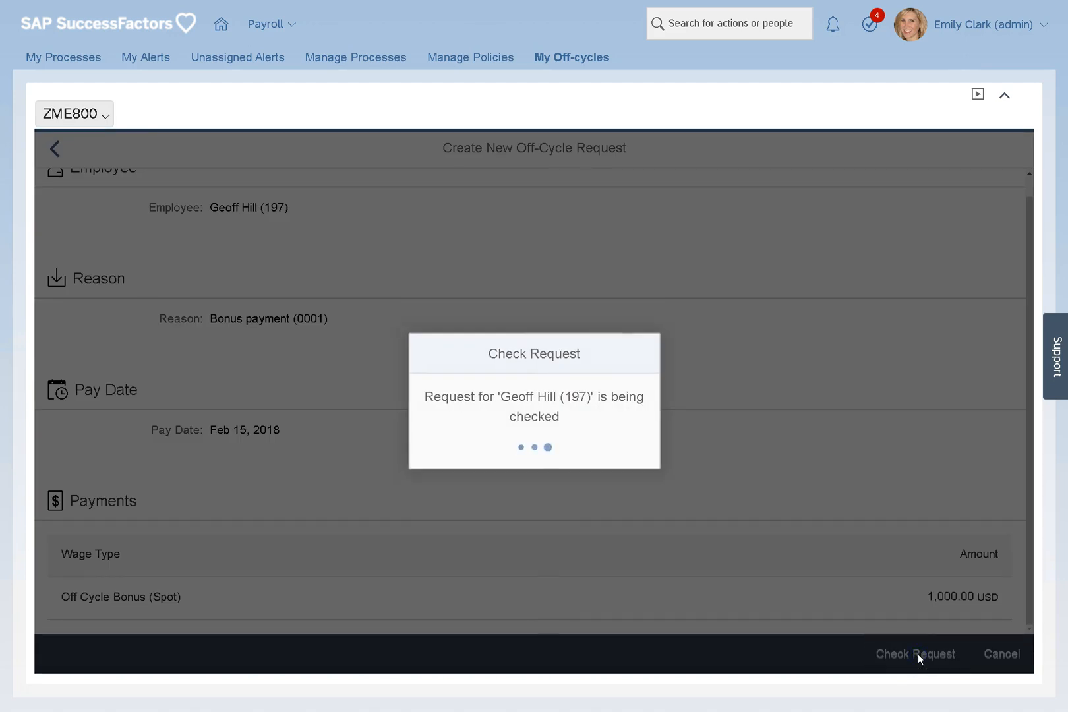
Save the checked request whose payroll results show 643.50 USD statutory net
click(914, 654)
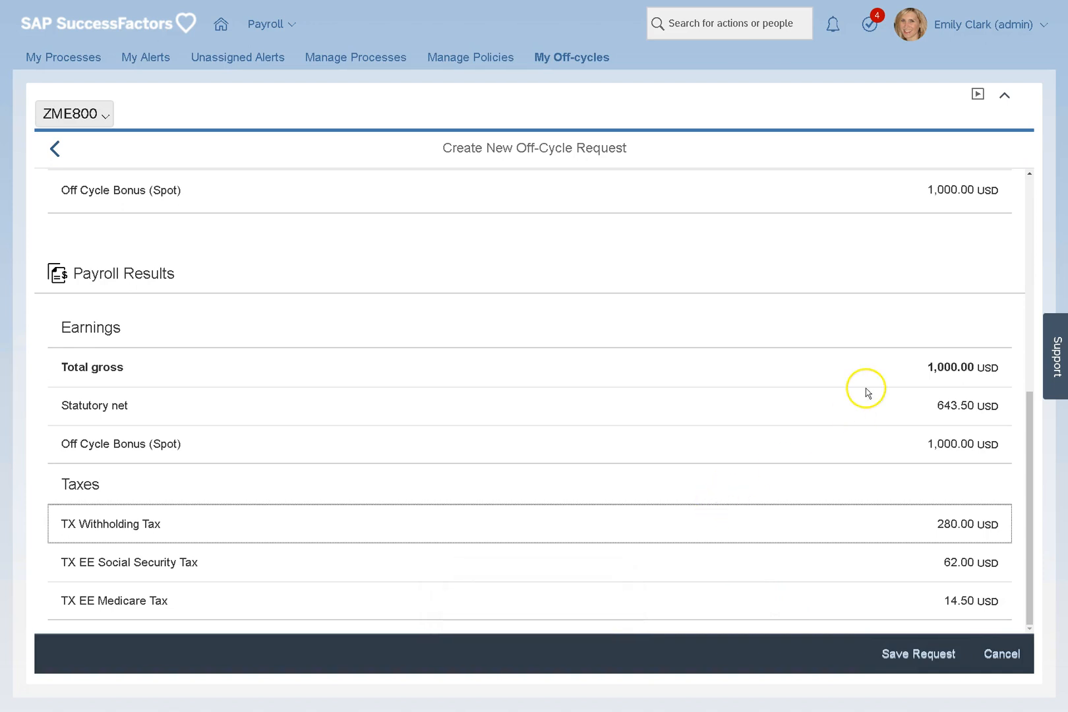
mouse_move(953, 380)
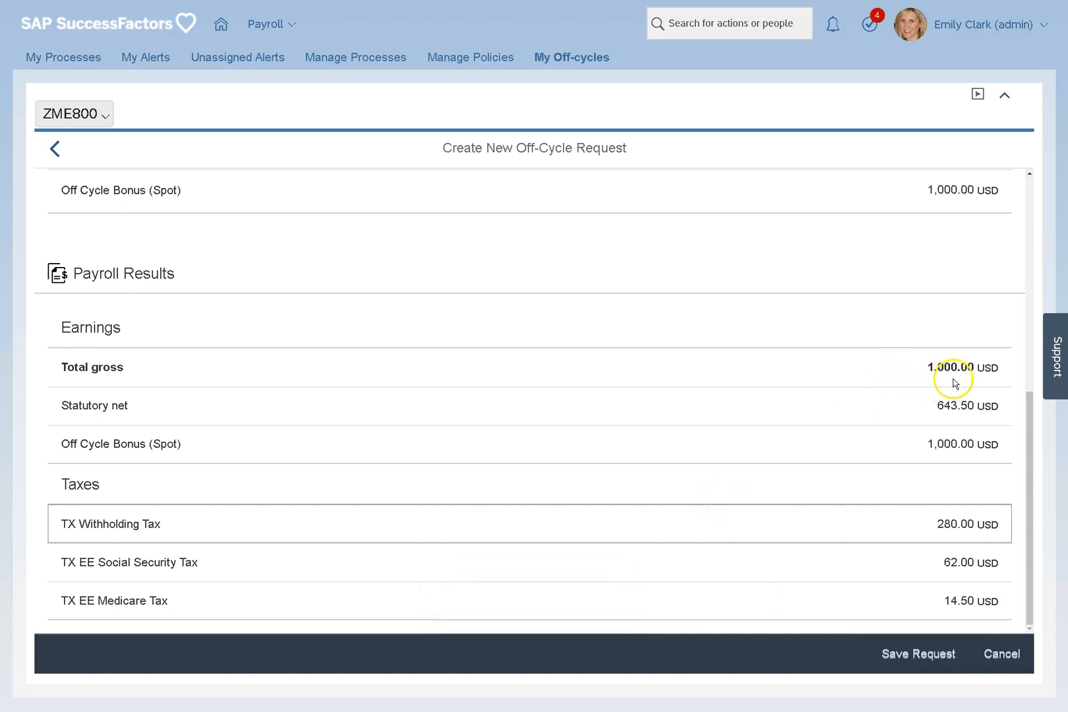
mouse_move(939, 402)
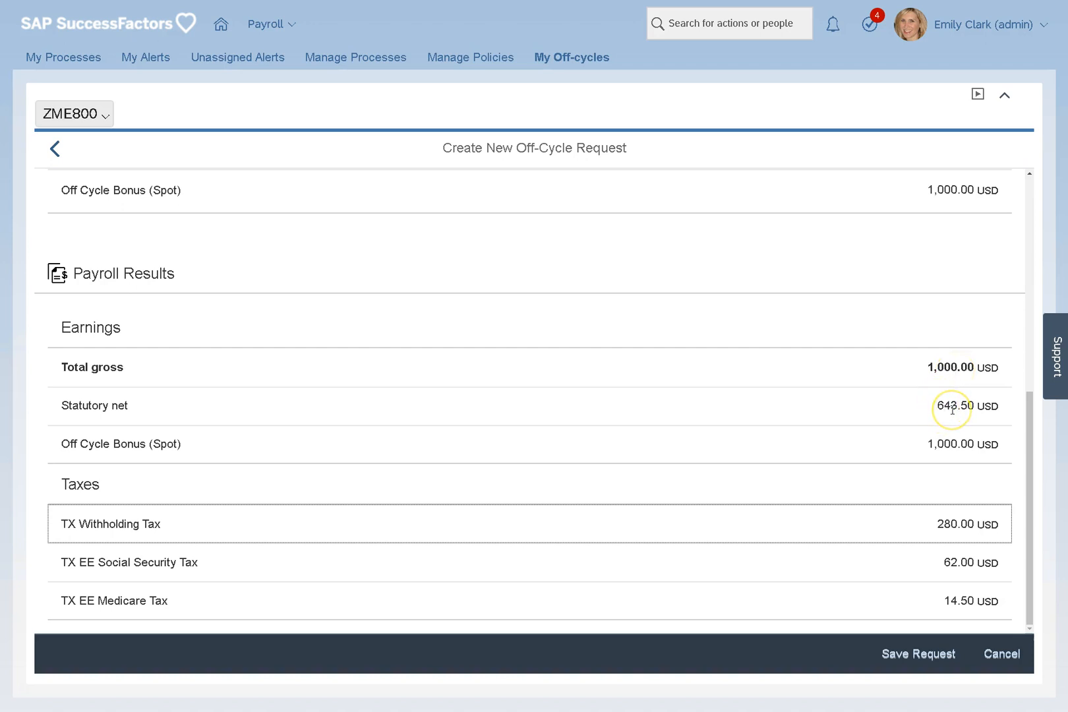
mouse_move(963, 538)
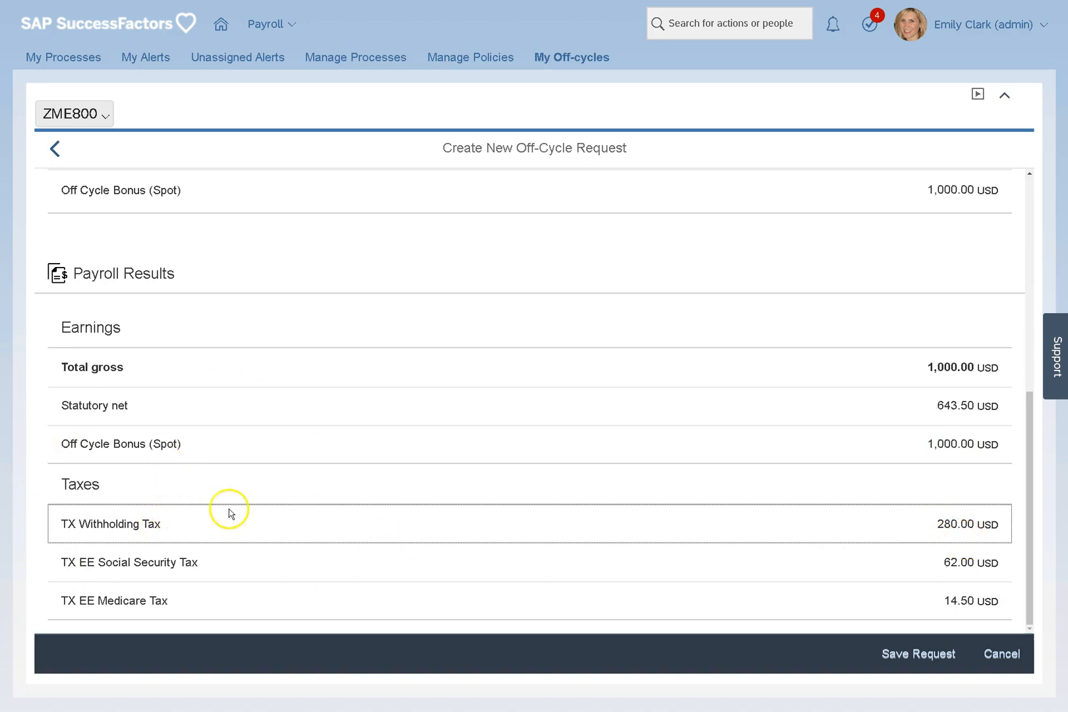
click(917, 653)
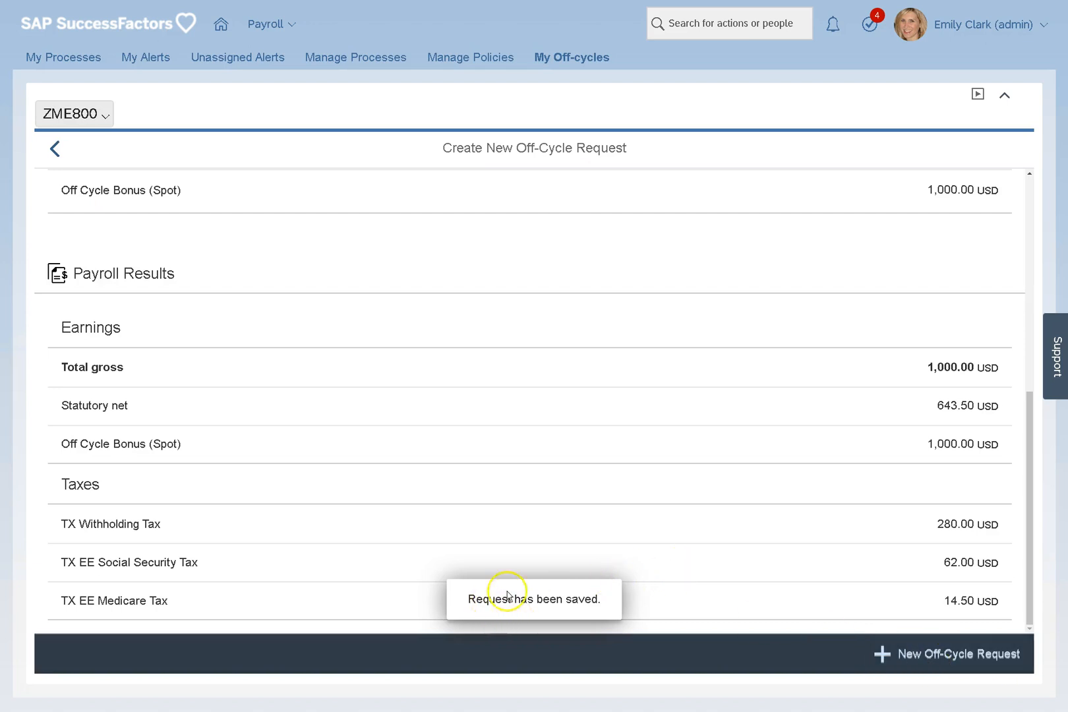
mouse_move(54, 149)
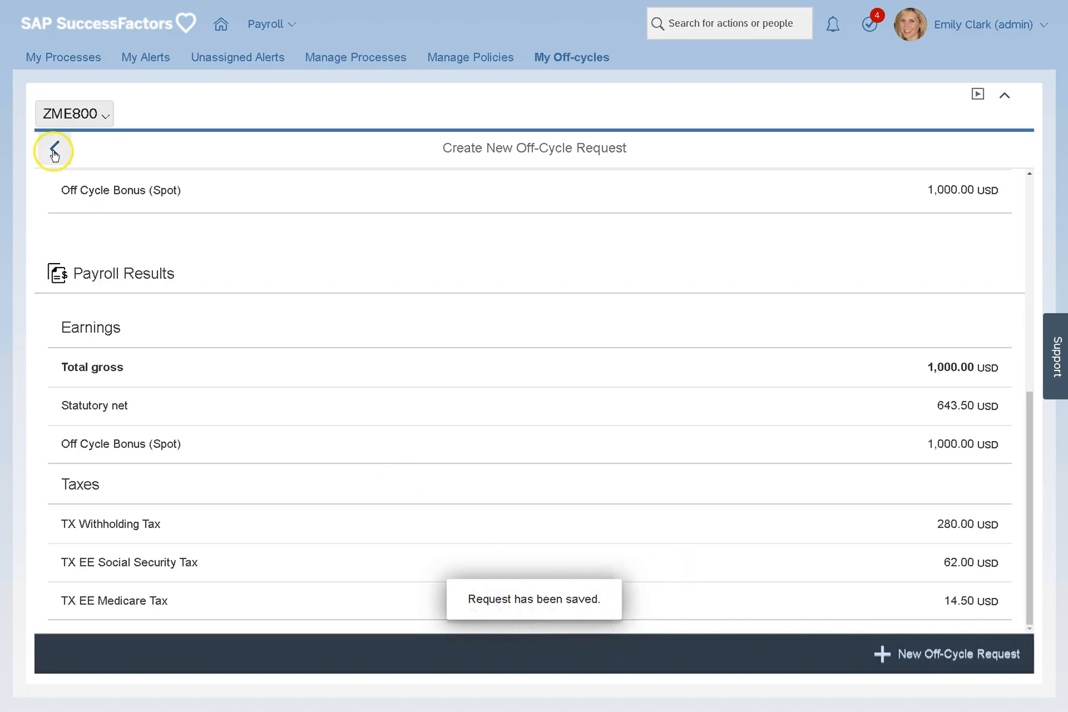
click(53, 149)
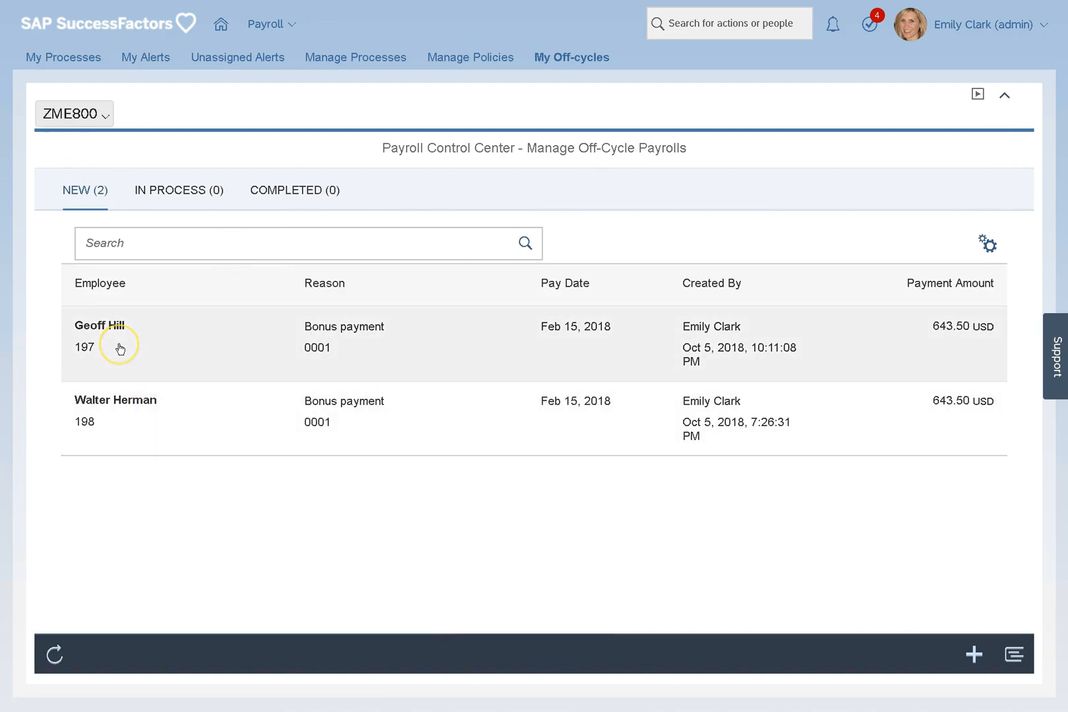
mouse_move(159, 345)
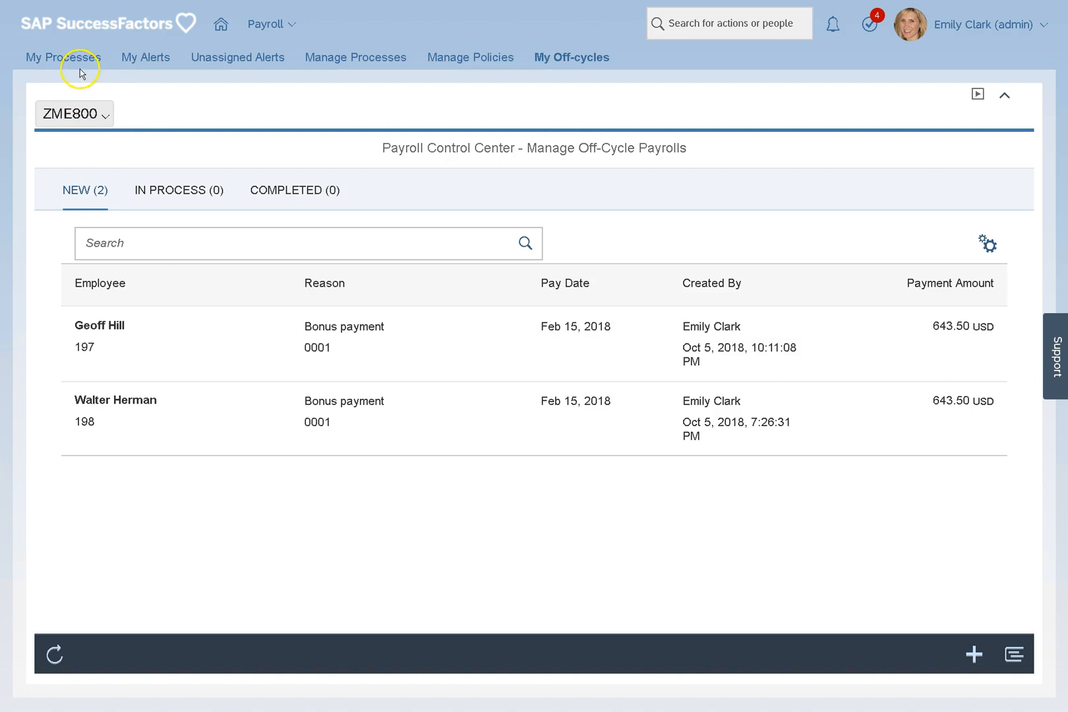
click(63, 56)
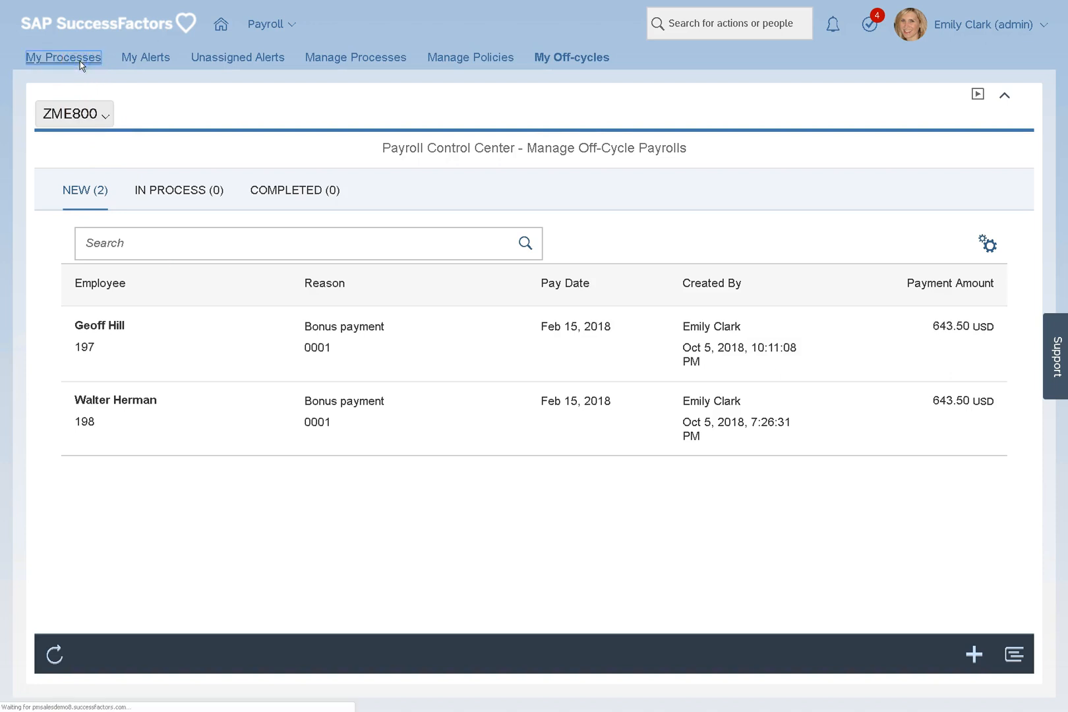
Show Upcoming Off-Cycle Processes (4), where Spot Bonus has 2 requests ready to start
click(63, 56)
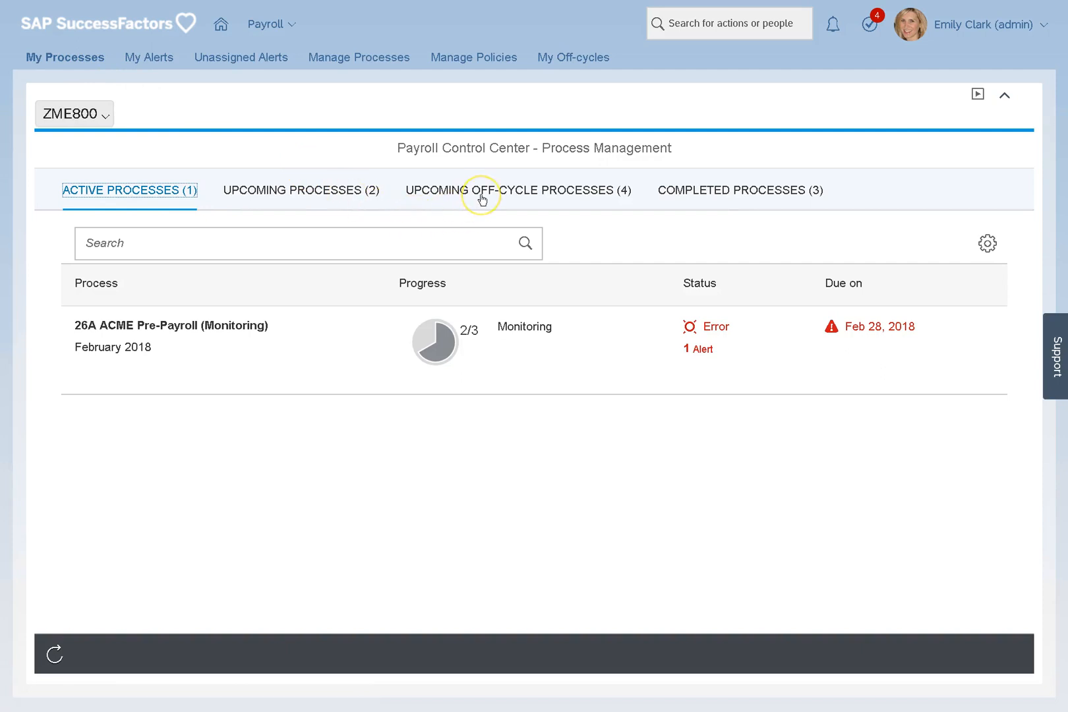
click(518, 190)
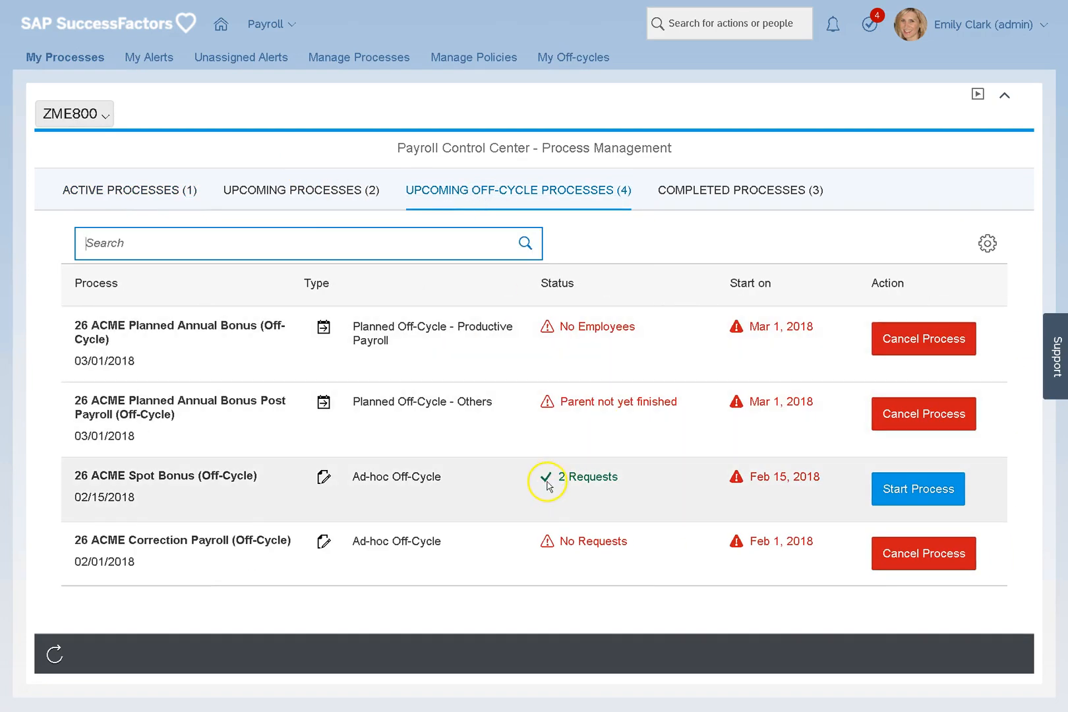
mouse_move(121, 504)
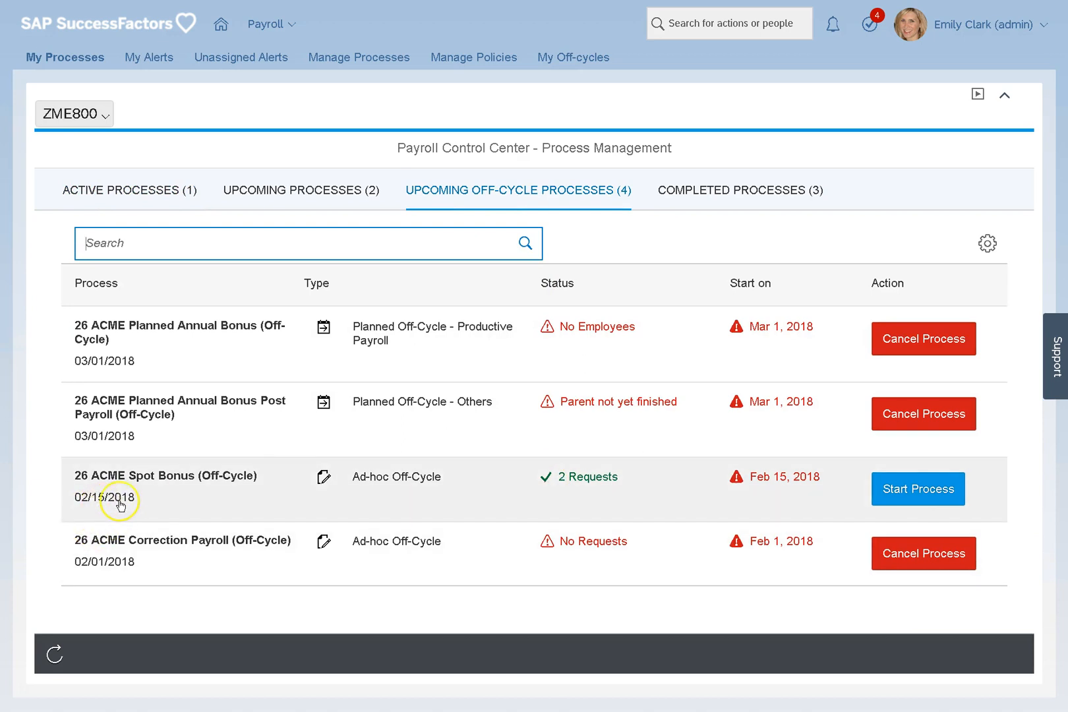